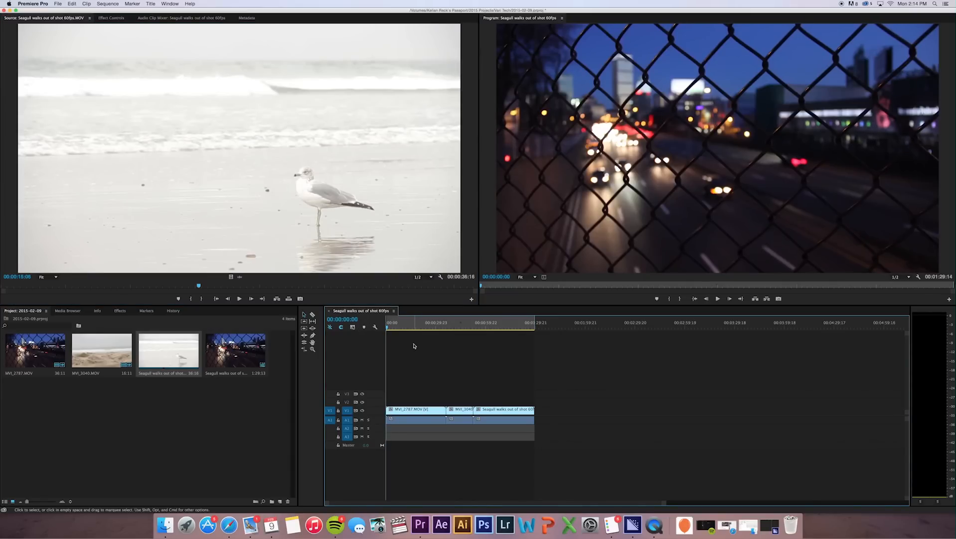
Export the seagull sequence as QuickTime Apple ProRes 422 and send it to the Media Encoder queue.
click(58, 4)
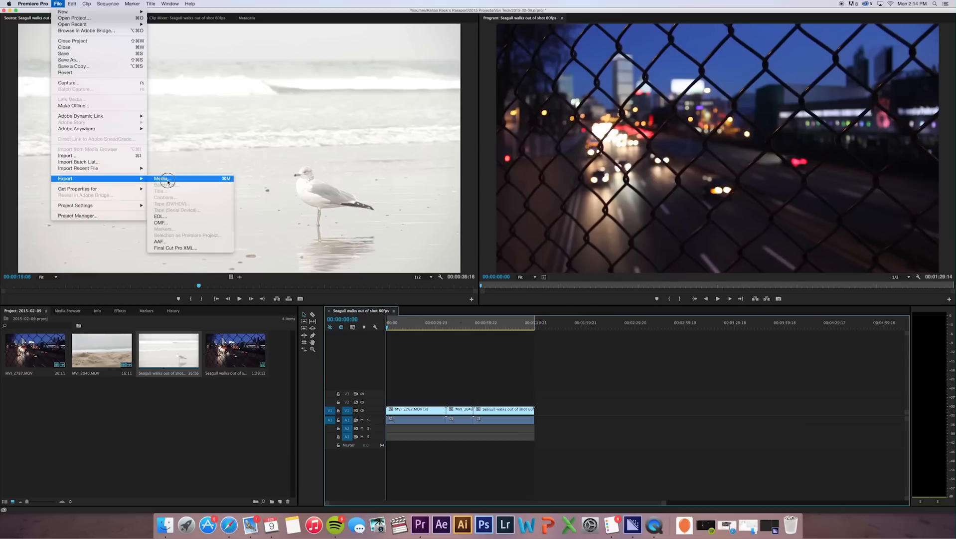
click(161, 179)
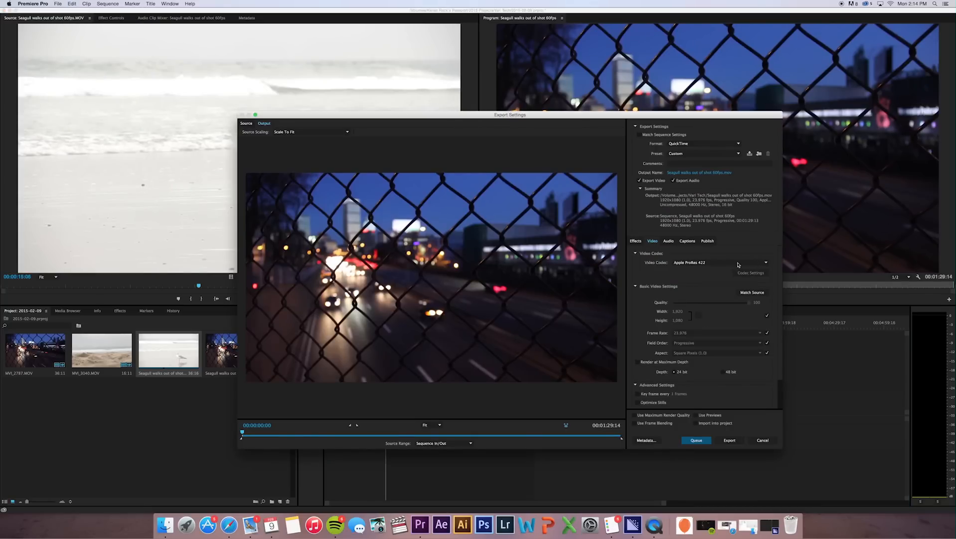
mouse_move(730, 277)
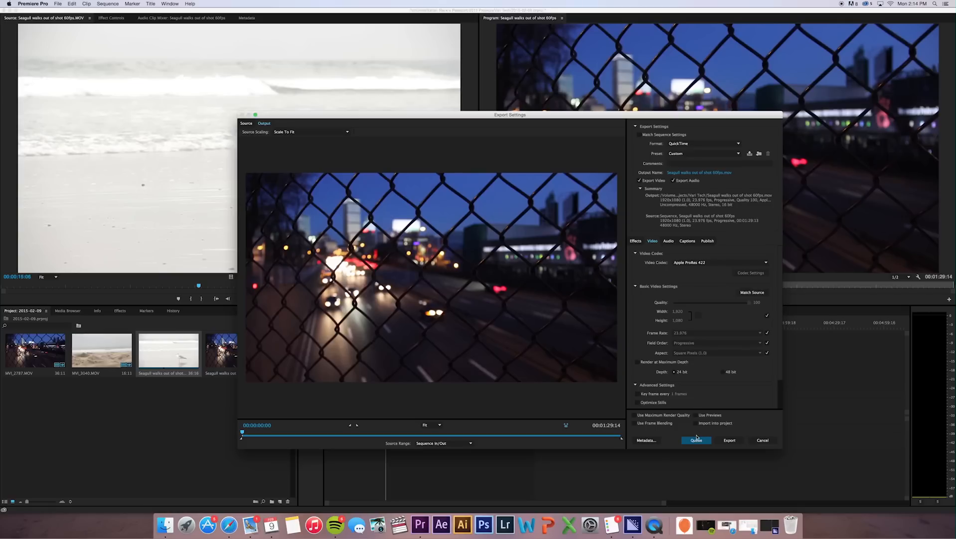
click(696, 440)
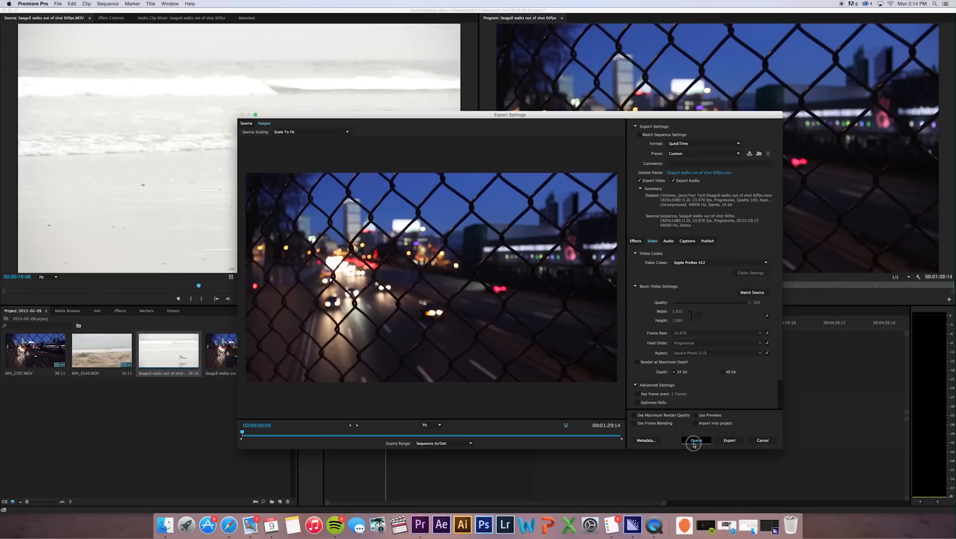
Set the queued job's output to TEST slow.mov in the Vari Tech folder, replacing the existing file.
click(696, 439)
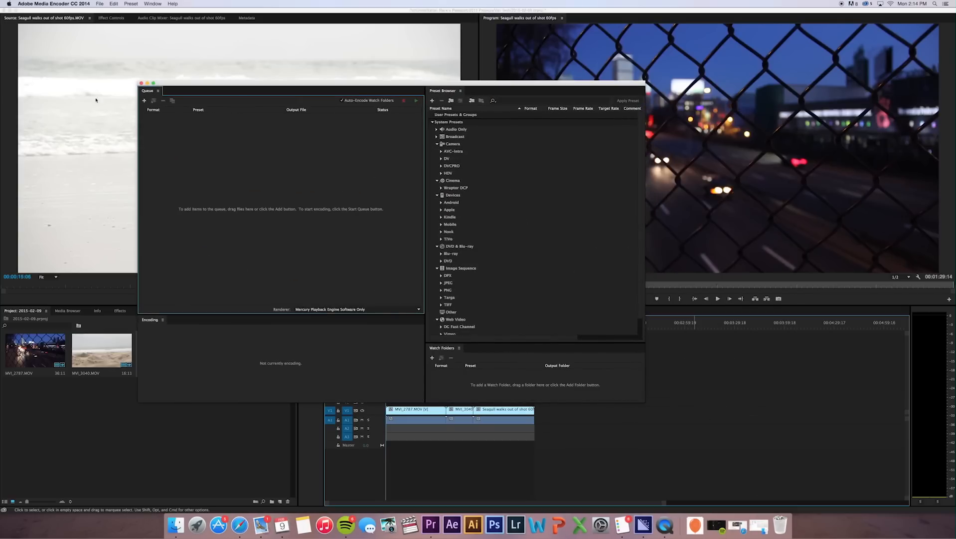
click(143, 100)
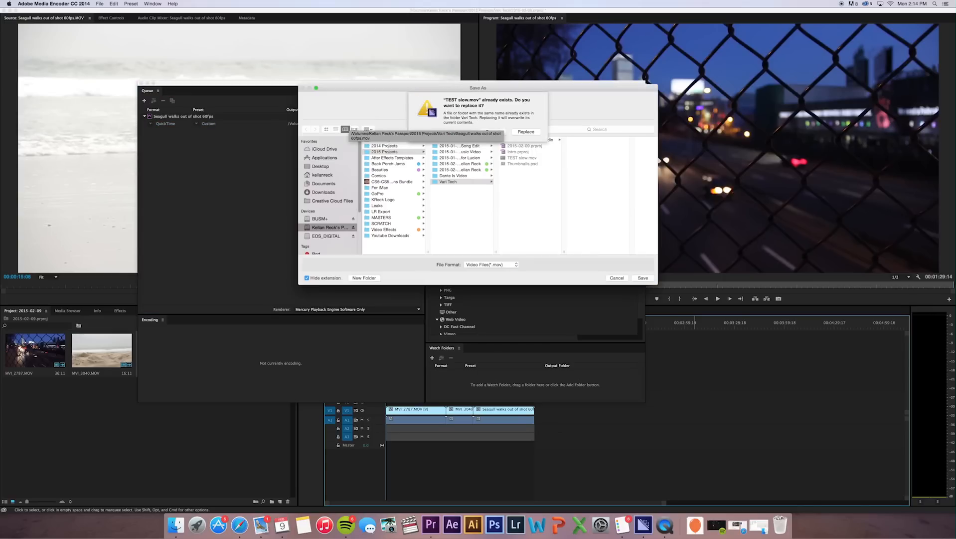
click(526, 131)
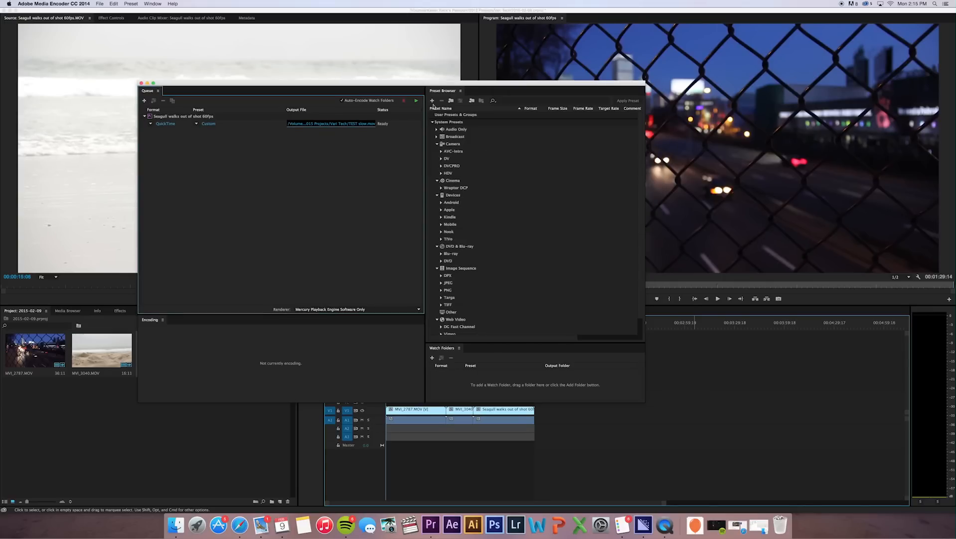
Start the queue so the seagull sequence encodes to TEST slow.mov.
click(417, 100)
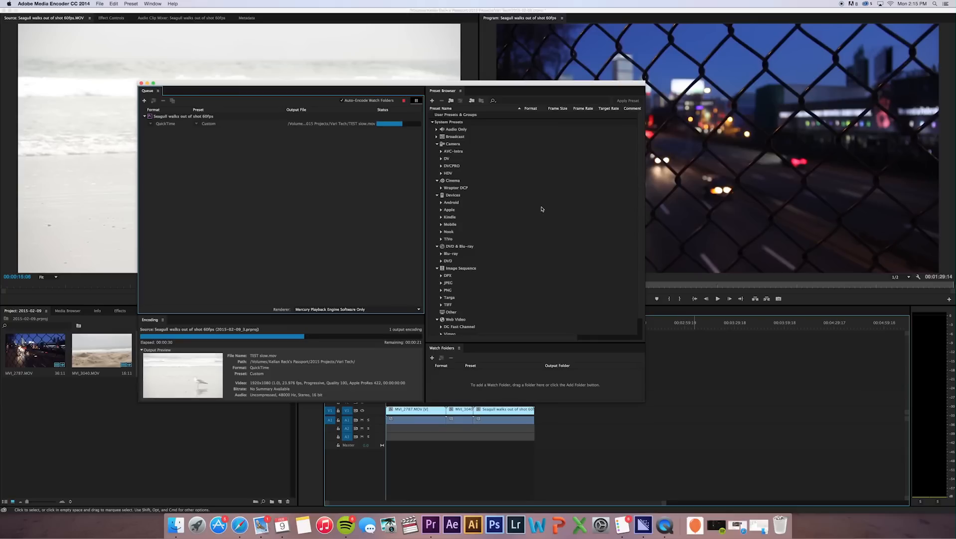
mouse_move(550, 230)
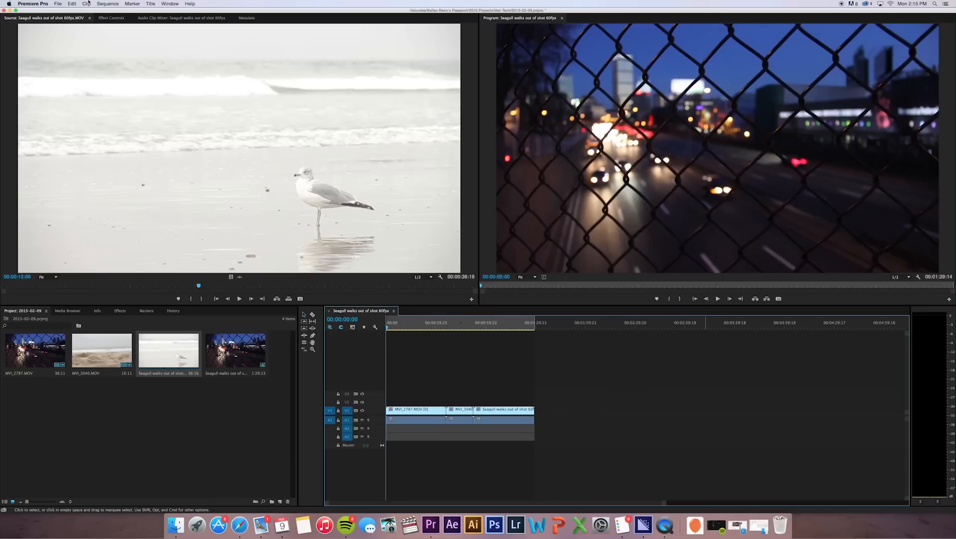
Queue the same ProRes 422 export of the sequence to Media Encoder a second time.
click(57, 4)
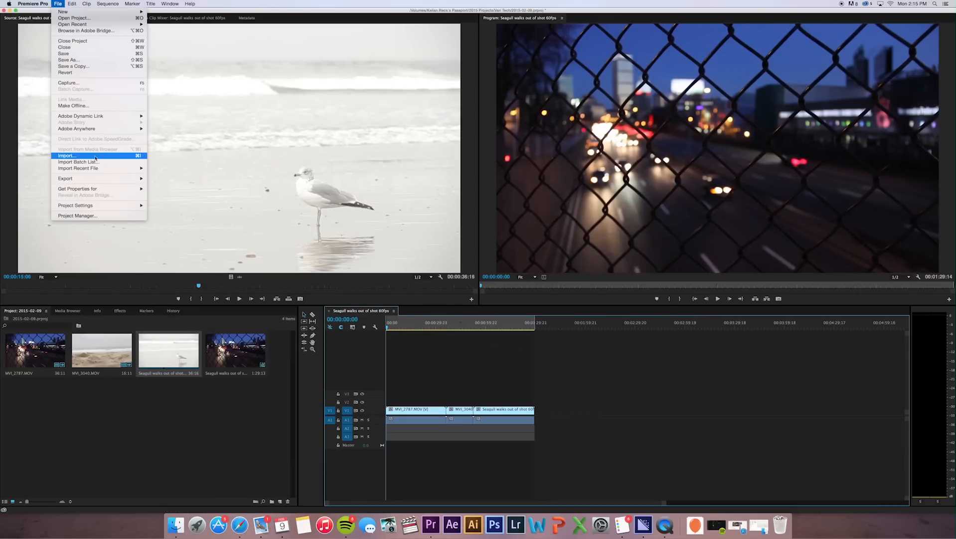
click(65, 177)
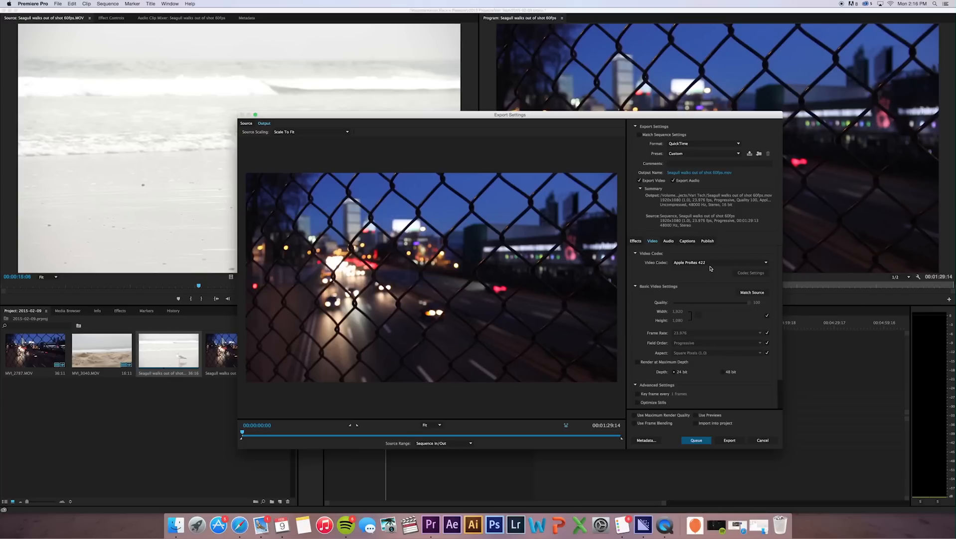
click(696, 440)
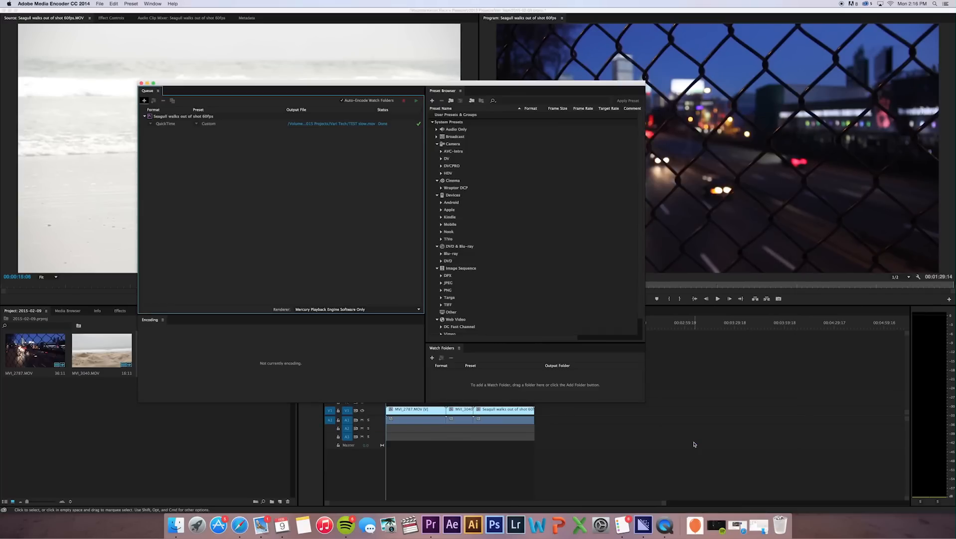
Switch the queue's renderer to Mercury Playback Engine GPU Acceleration (OpenCL).
click(145, 100)
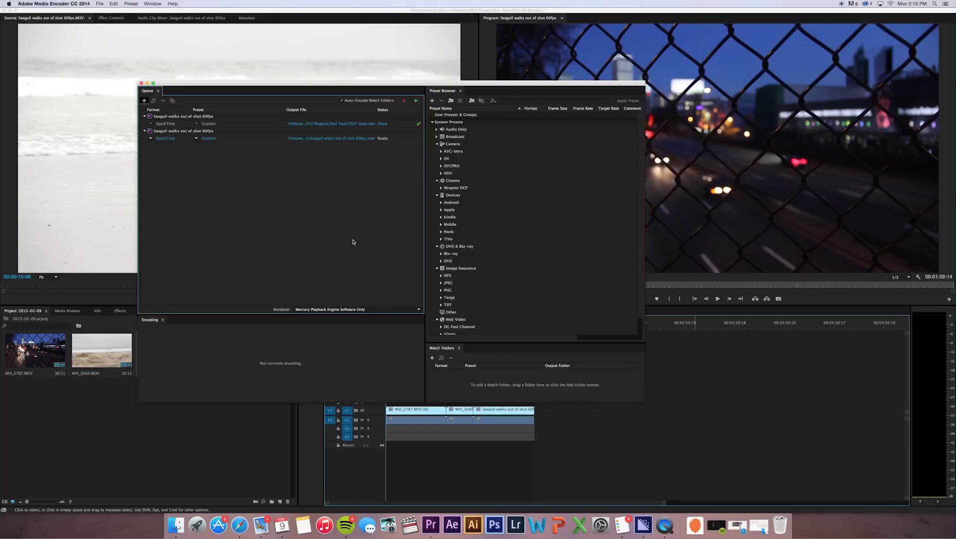
mouse_move(268, 302)
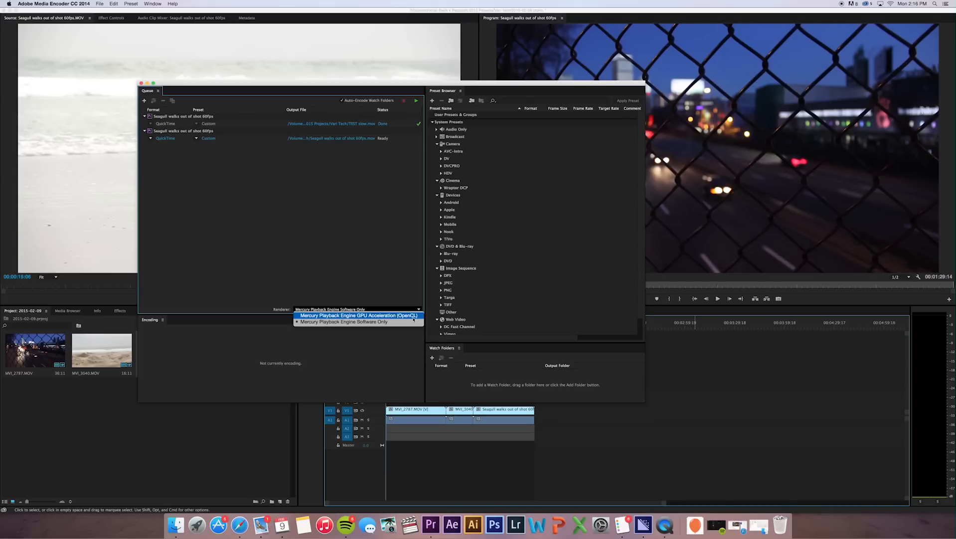
click(359, 315)
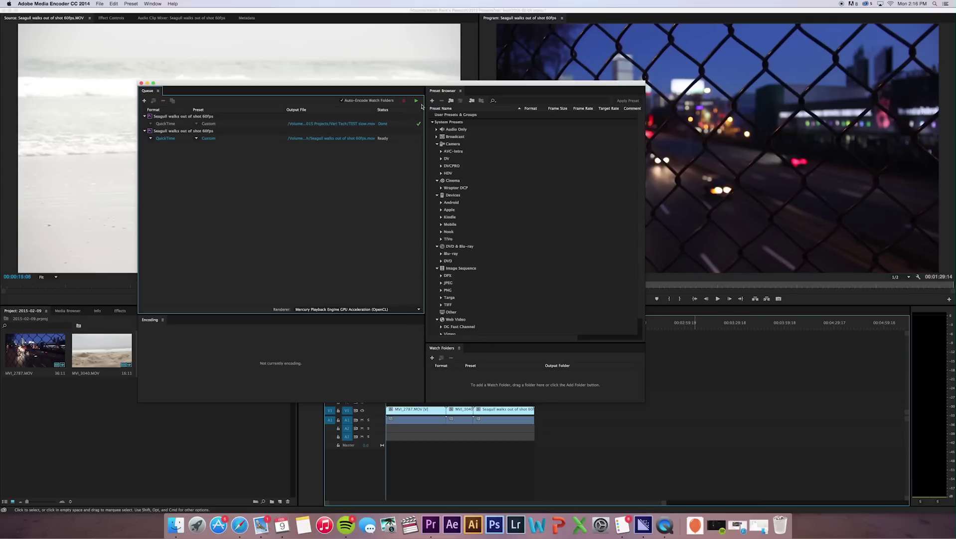
Start the queue so the second export renders with GPU acceleration.
click(417, 100)
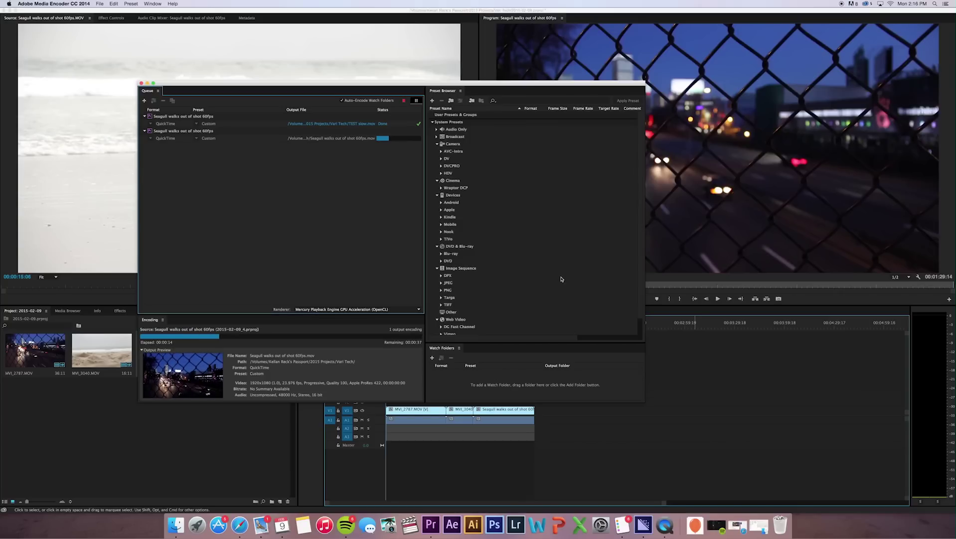
mouse_move(372, 272)
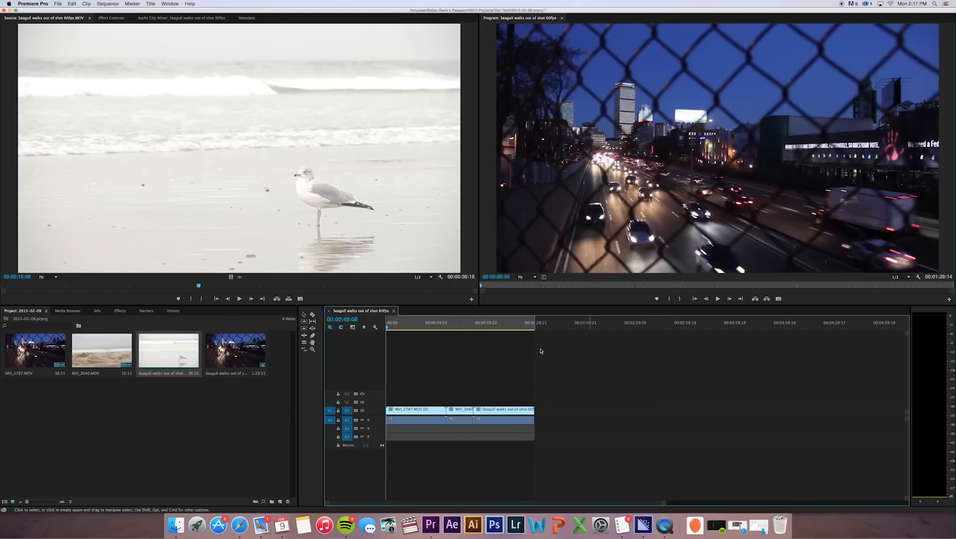
click(418, 322)
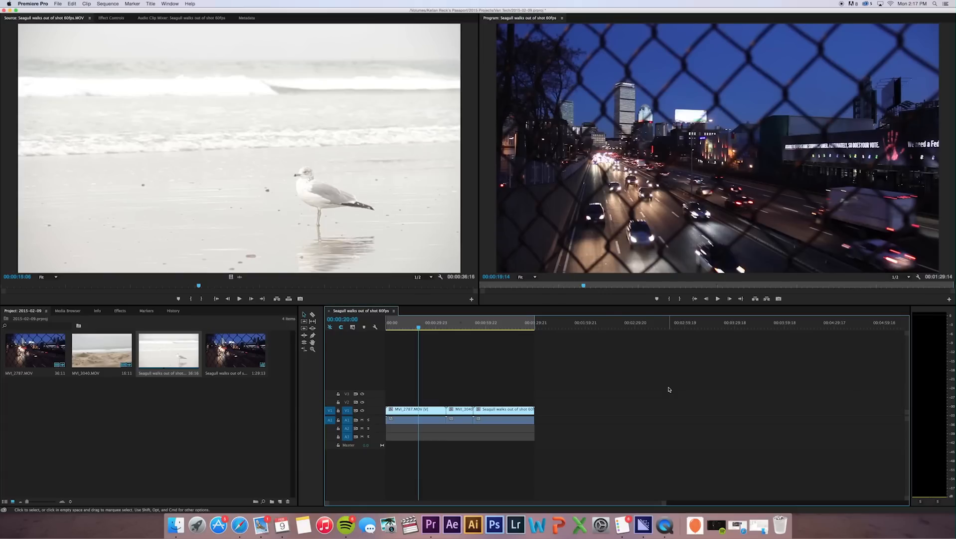
mouse_move(255, 61)
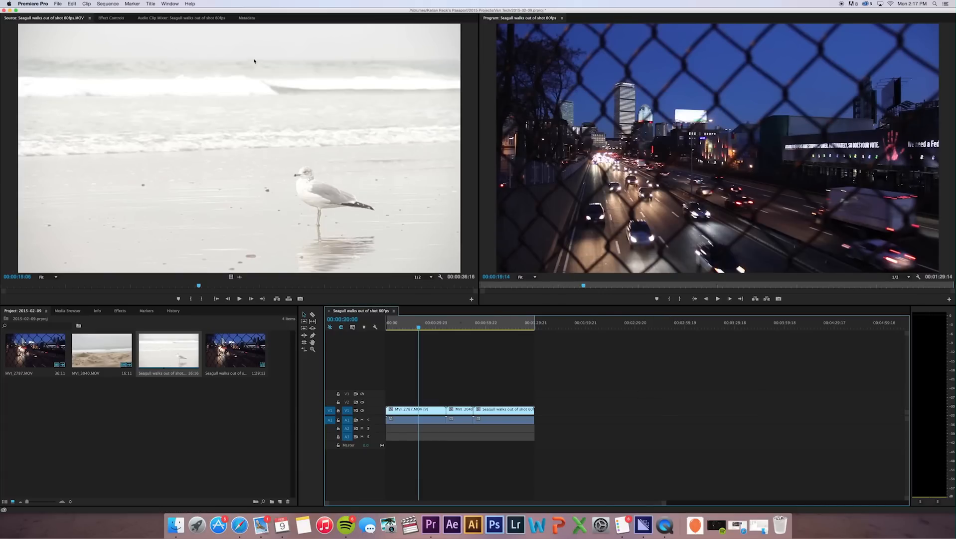